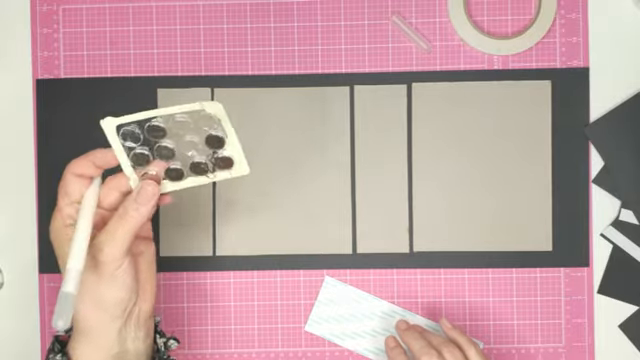
{"action": "mouse_move", "coordinate": [330, 280]}
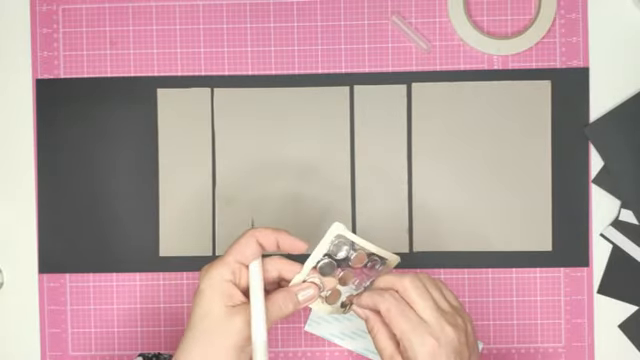
{"action": "mouse_move", "coordinate": [320, 290]}
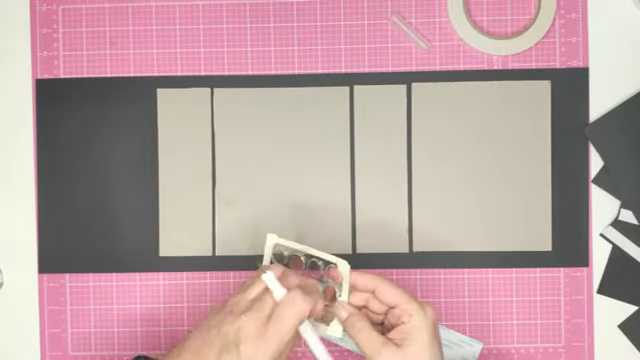